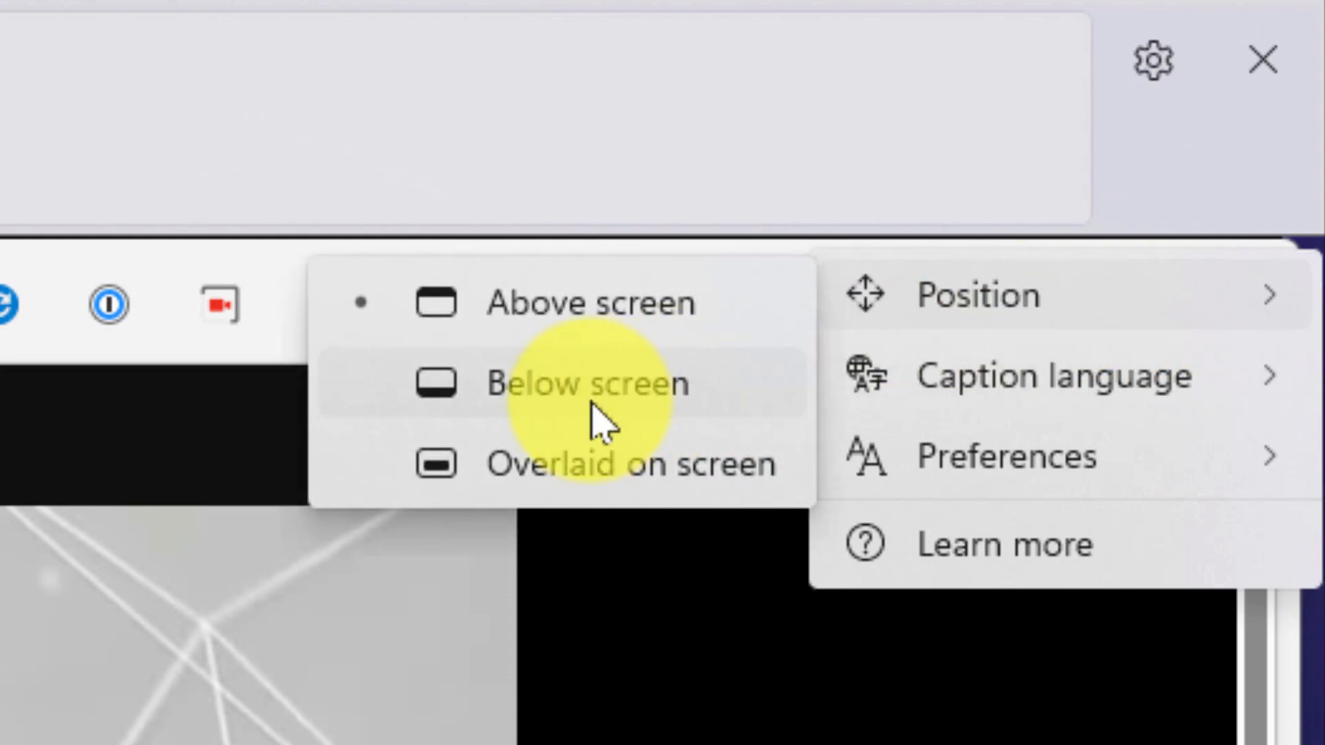
Move the Live Captions window to a placement other than above the screen
{"action": "left_click", "coordinate": [1007, 457]}
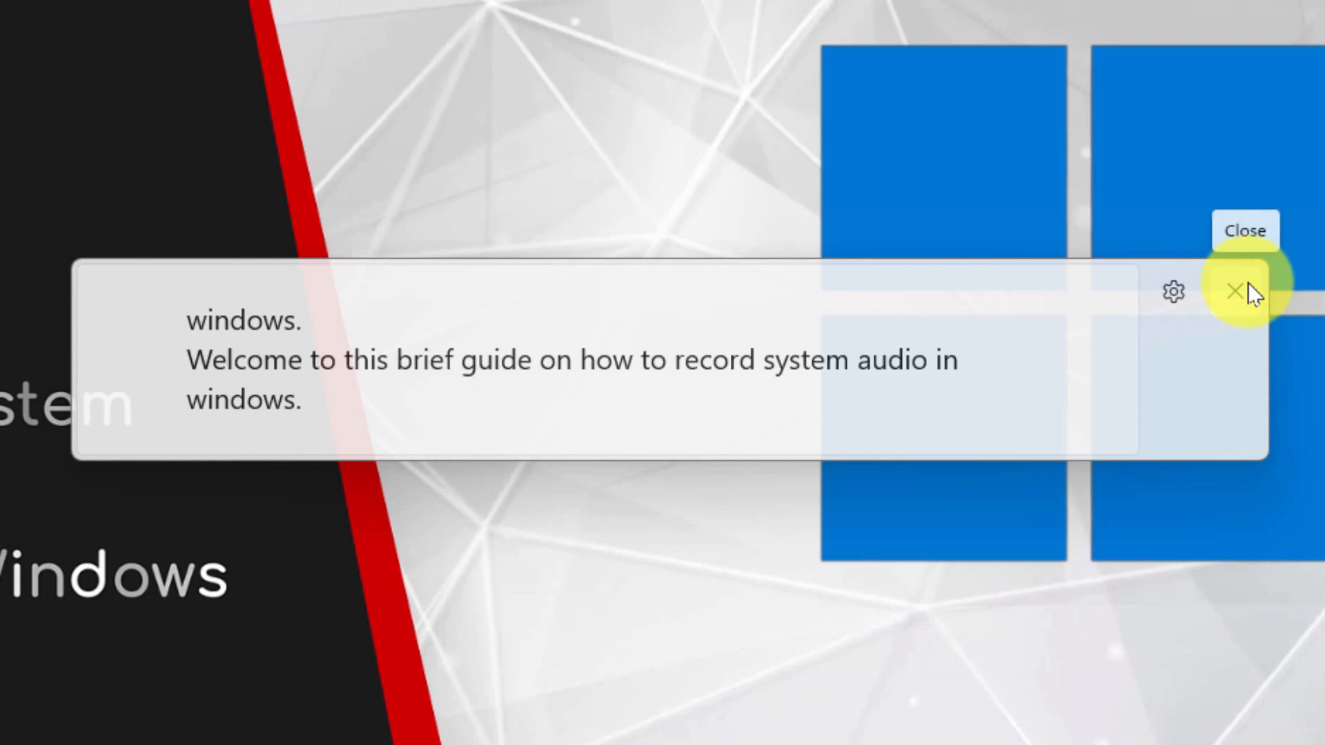
Close the Live Captions window after the narration has been transcribed, leaving only the desktop
{"action": "left_click", "coordinate": [1234, 290]}
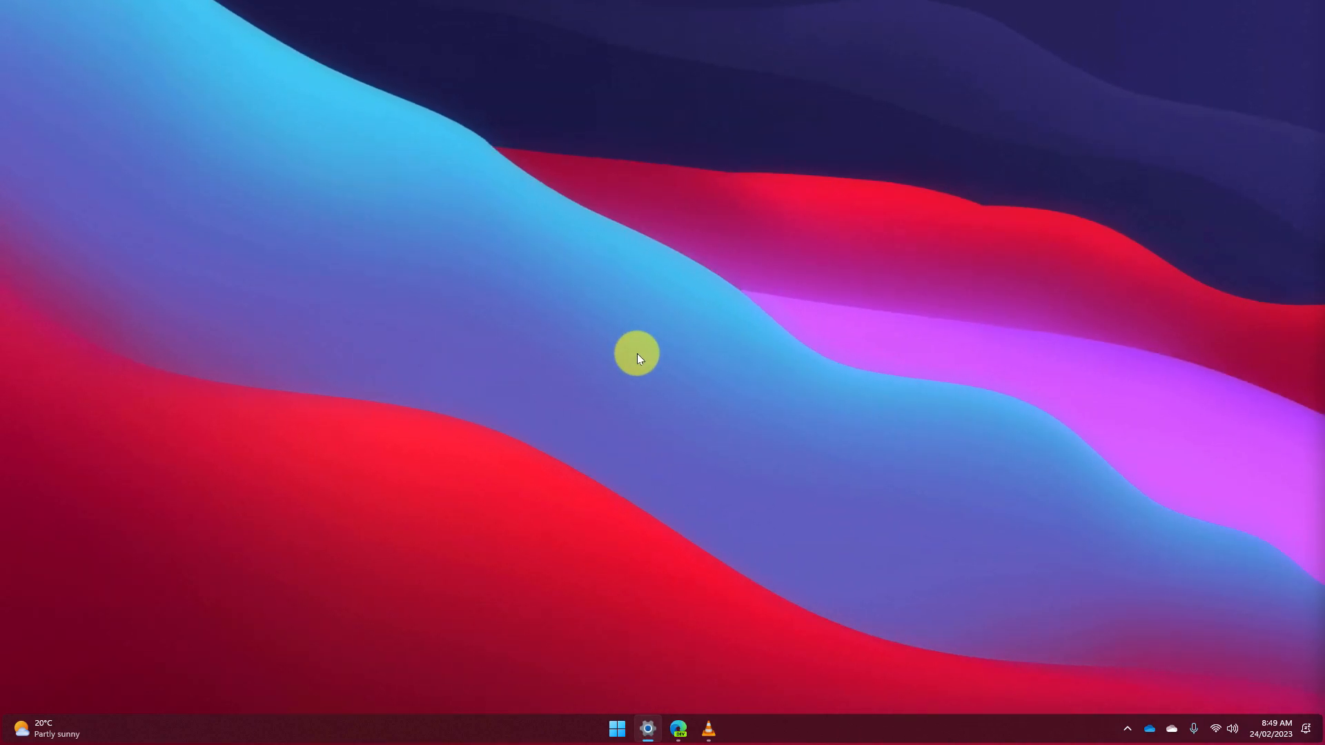